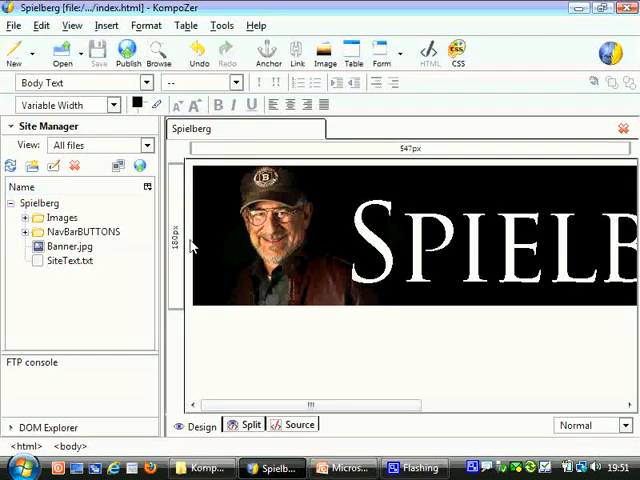
mouse_move(240, 338)
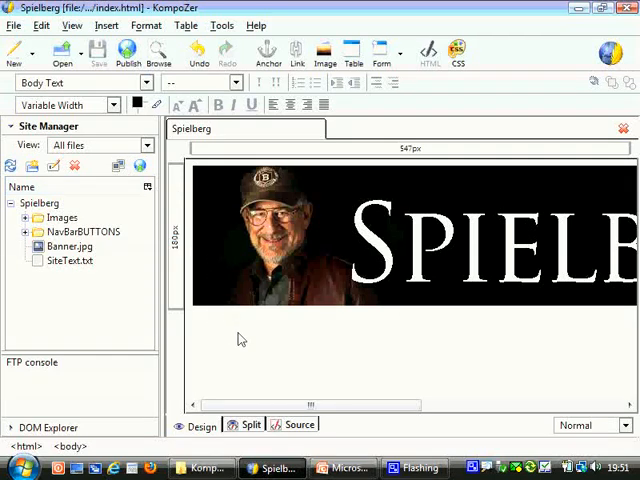
mouse_move(275, 370)
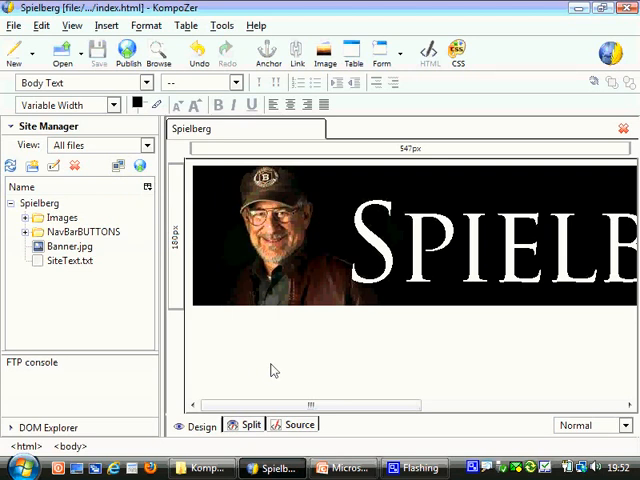
mouse_move(285, 201)
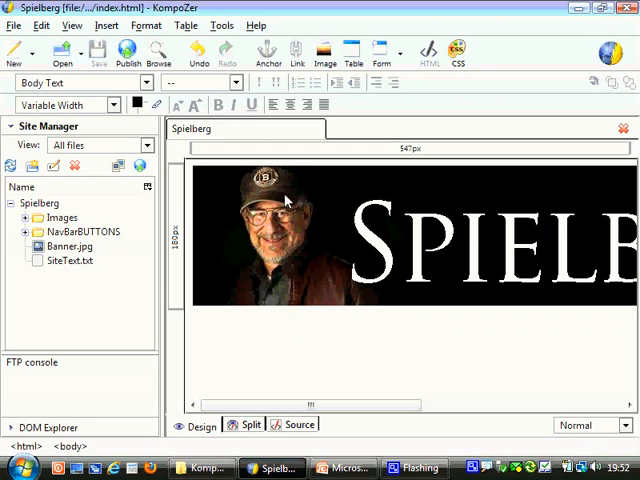
mouse_move(295, 264)
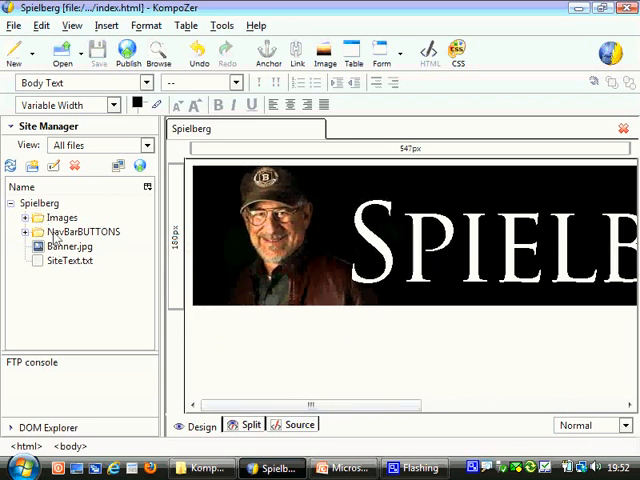
- Expand the NavBarBUTTONS folder in Site Manager and select C3Kup.jpg
left_click(69, 246)
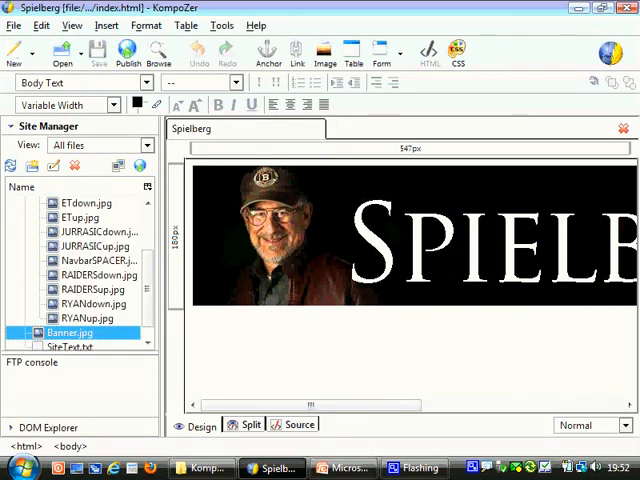
left_click(24, 203)
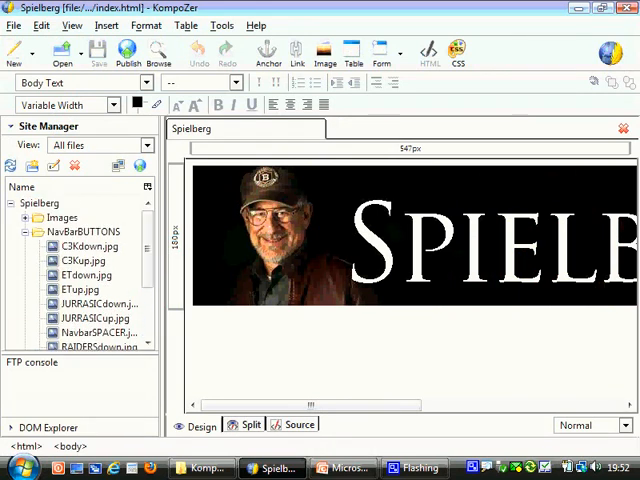
left_click(82, 260)
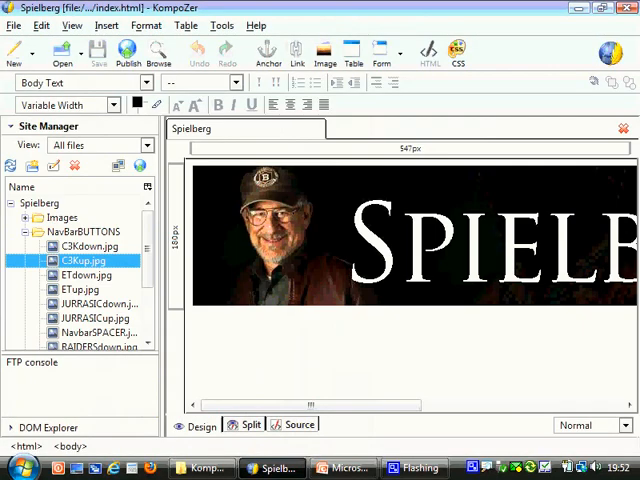
- Preview C3Kup.jpg in Windows Photo Gallery and step through the other up/down button images
right_click(88, 246)
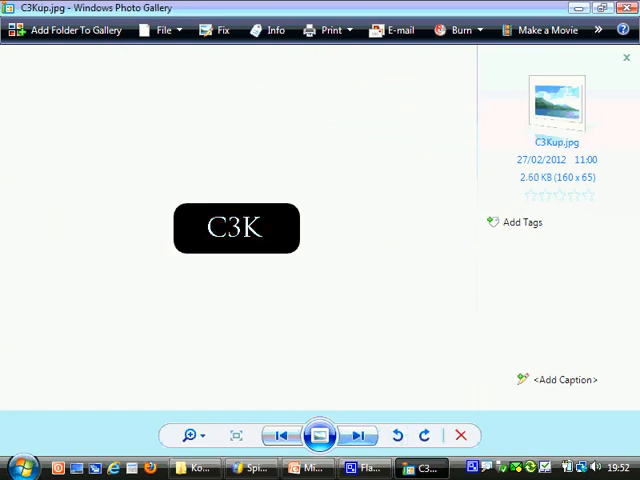
left_click(362, 435)
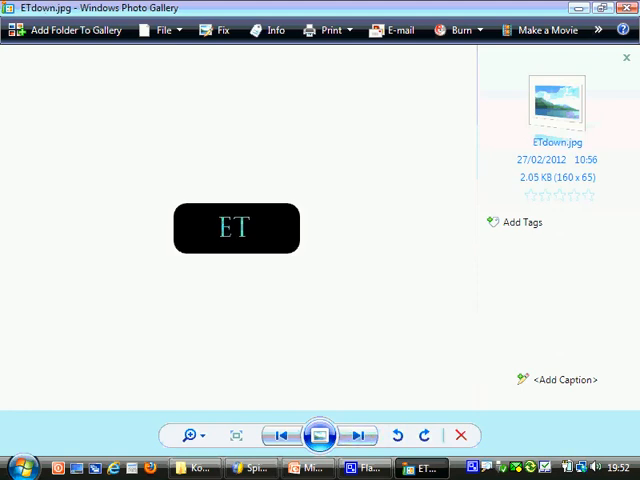
left_click(360, 435)
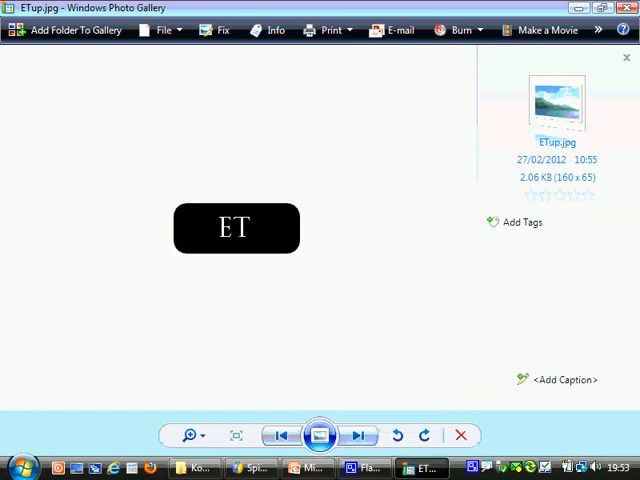
left_click(359, 435)
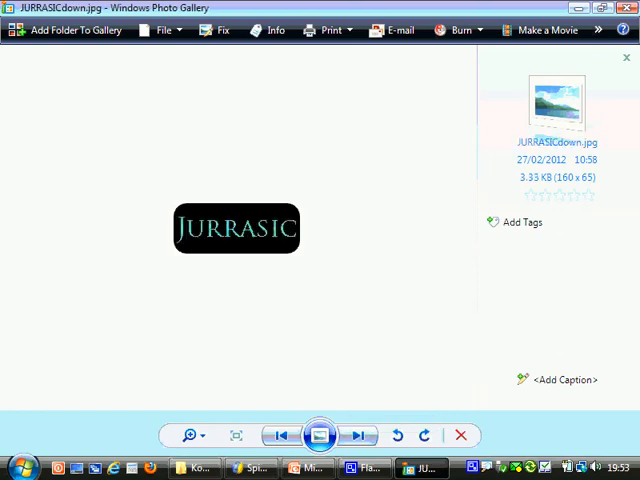
left_click(360, 435)
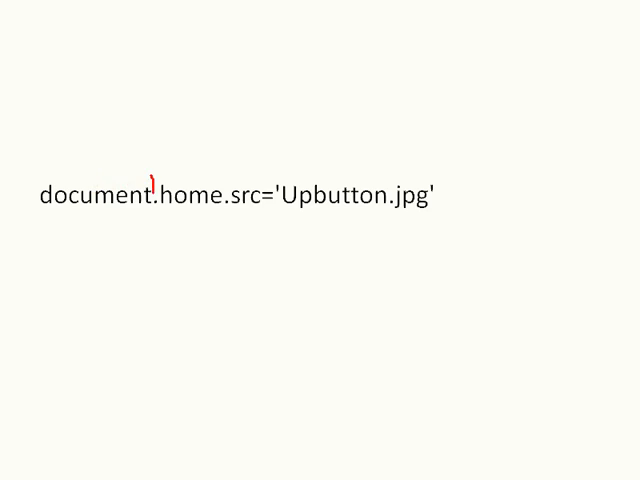
- Pen-mark the dots in document.home.src='Upbutton.jpg' during the rollovercode slide show
left_click_drag(35, 180, 155, 210)
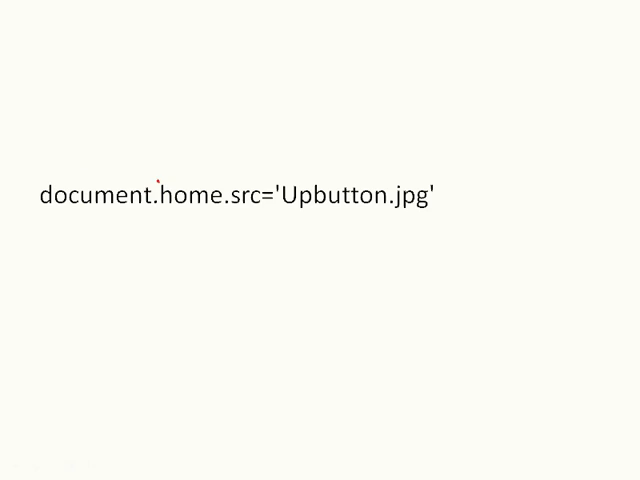
left_click_drag(165, 180, 220, 215)
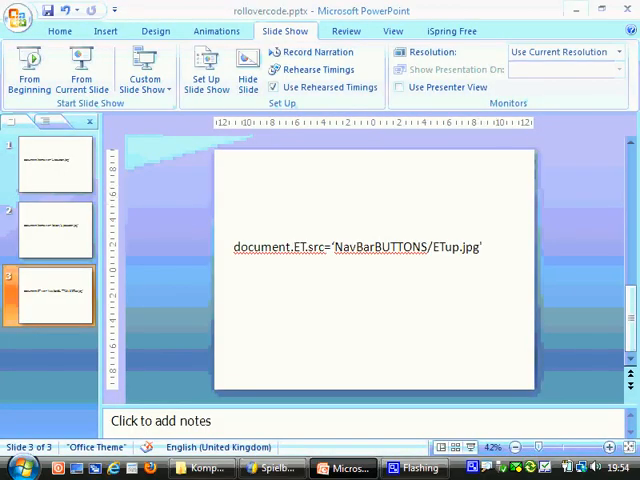
- Select the document.ET.src='NavBarBUTTONS/ETup.jpg' line on slide 3, then close PowerPoint
left_click(375, 247)
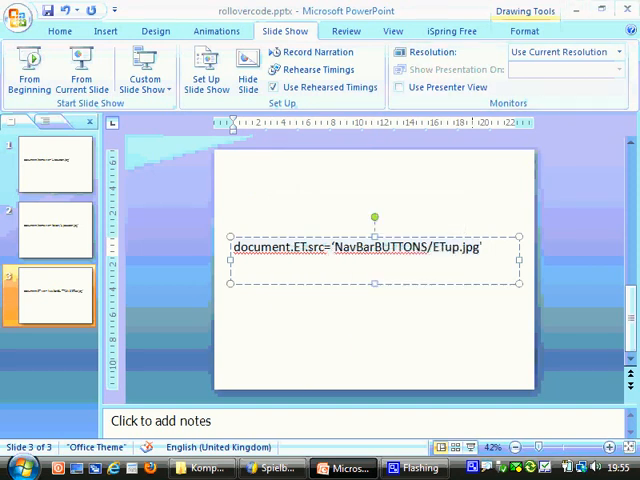
left_click(190, 465)
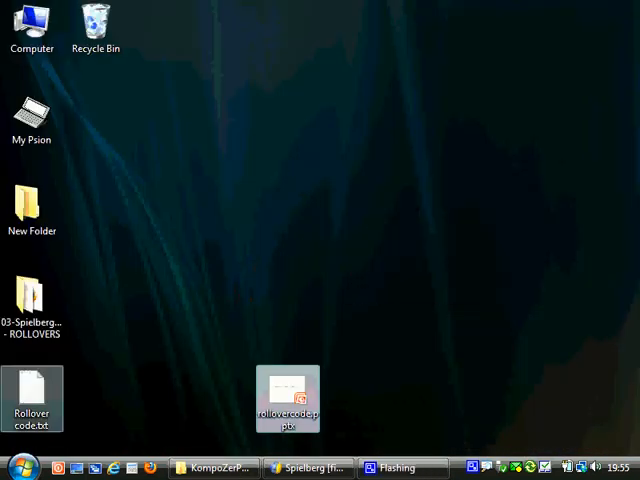
- Open Rollover code.txt from the desktop and switch back to KompoZer's Spielberg page
double_click(32, 394)
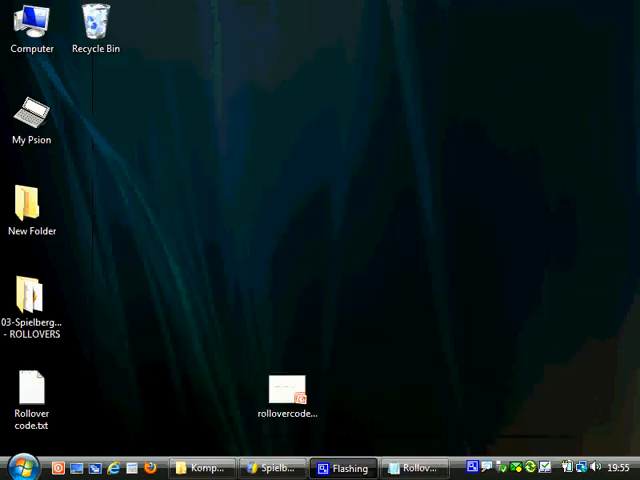
left_click(270, 468)
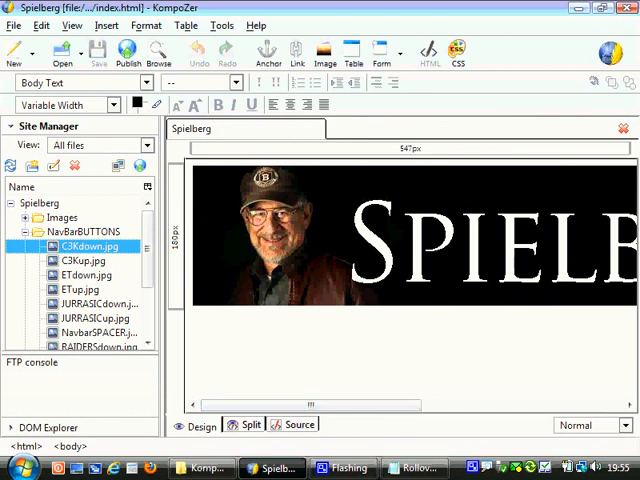
- Insert the ETup.jpg button from NavBarBUTTONS just below the Spielberg banner
left_click(80, 289)
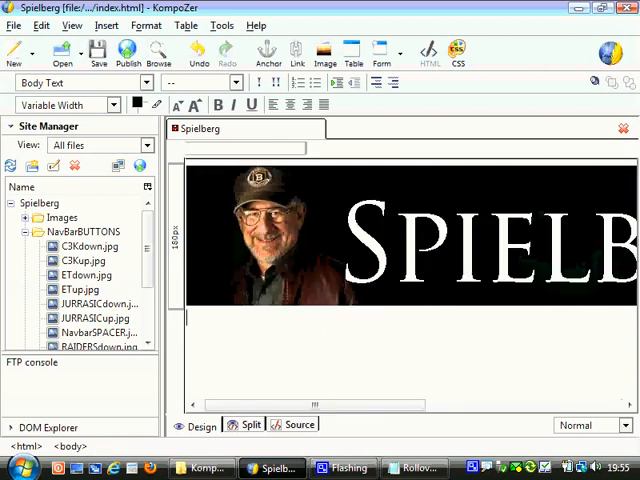
left_click(87, 275)
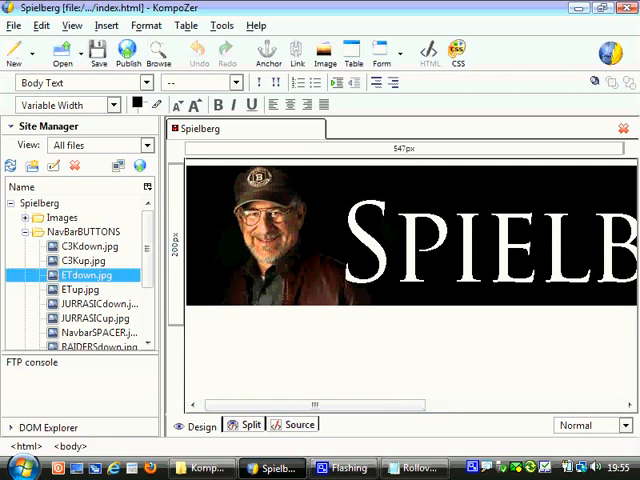
left_click(80, 289)
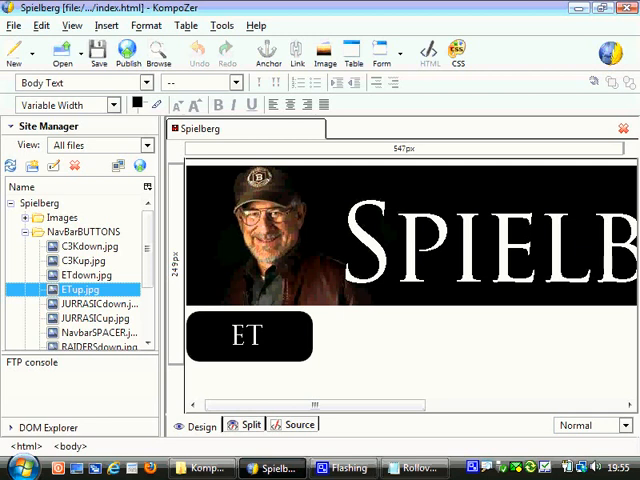
mouse_move(248, 336)
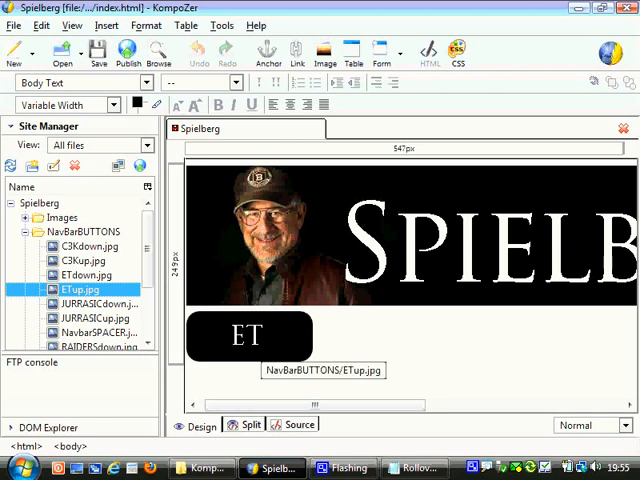
- Add a name attribute with value ET through Image Properties' Advanced Edit
right_click(248, 335)
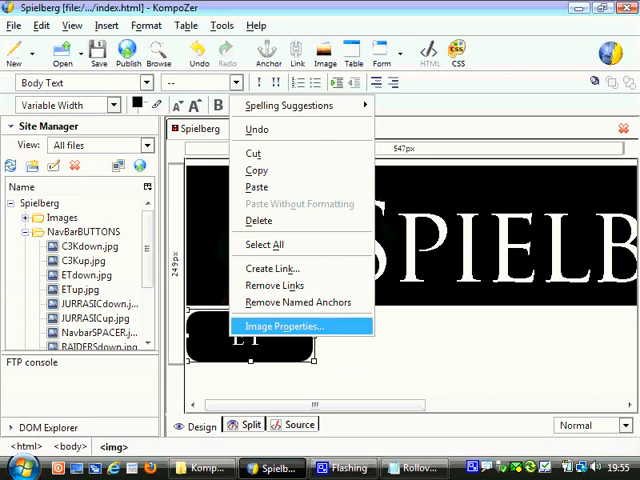
left_click(283, 326)
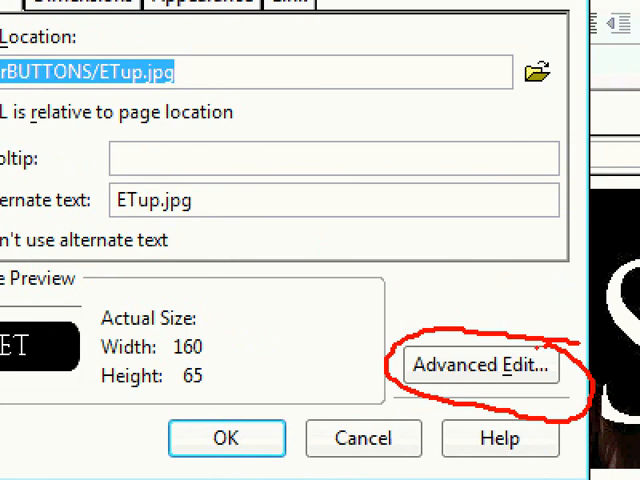
left_click(481, 365)
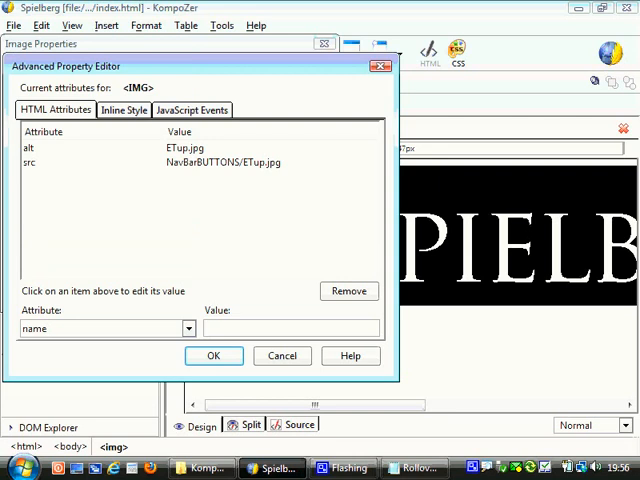
type("ET")
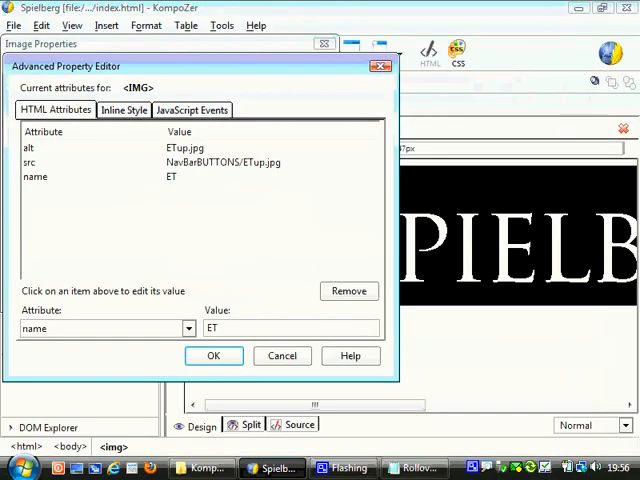
left_click(191, 109)
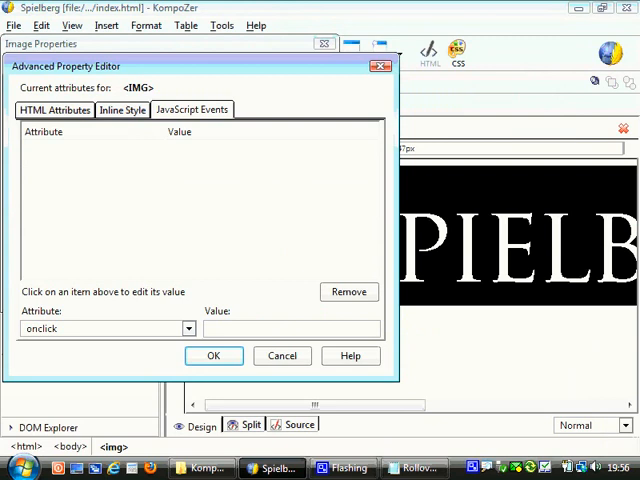
- Set the onmouseout event to document.ET.src='NavBarBUTTONS/ETup.jpg' in JavaScript Events
left_click(188, 328)
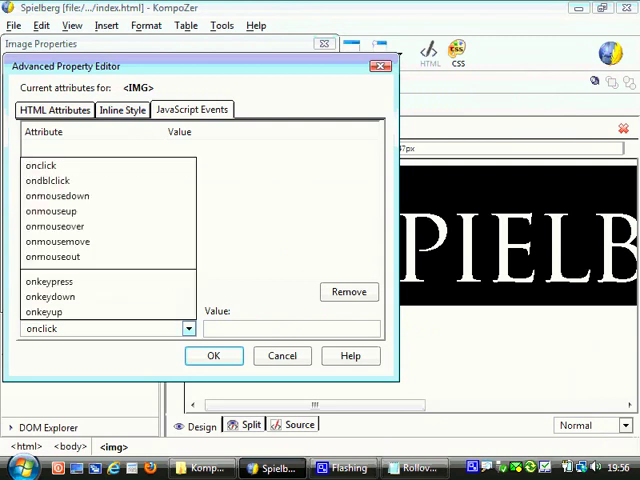
left_click(57, 195)
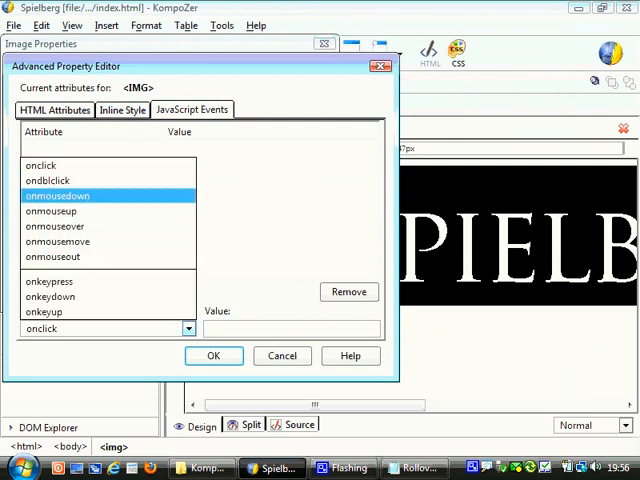
left_click(53, 257)
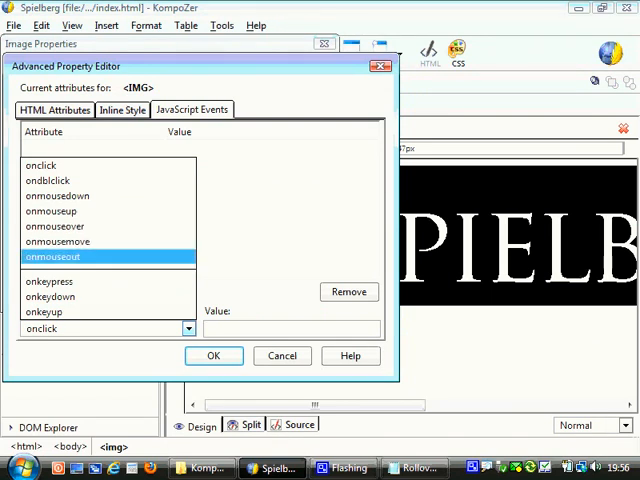
left_click(50, 211)
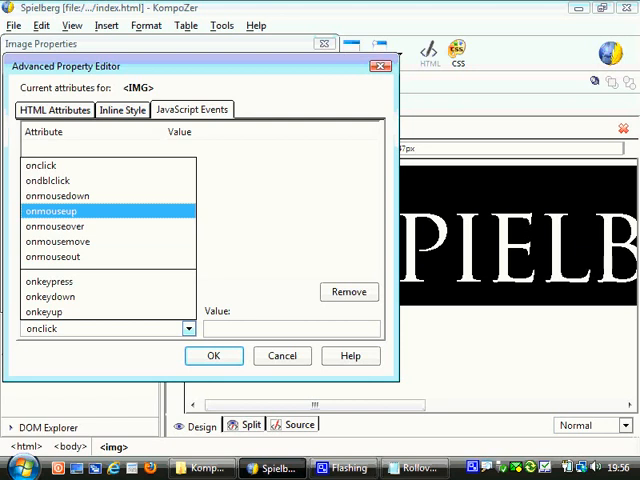
left_click(53, 256)
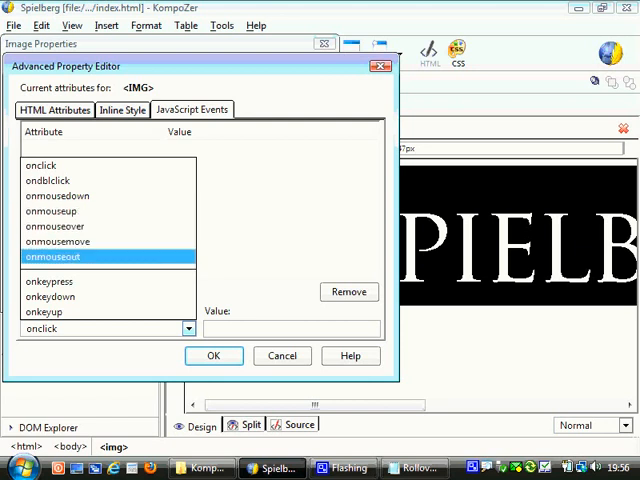
left_click(349, 291)
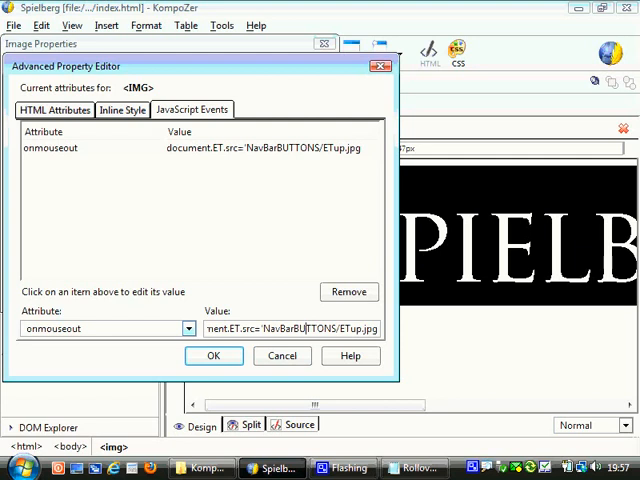
- Set onmouseup to document.ET.src='NavBarBUTTONS/ETup.jpg' and close Advanced Edit
left_click(188, 328)
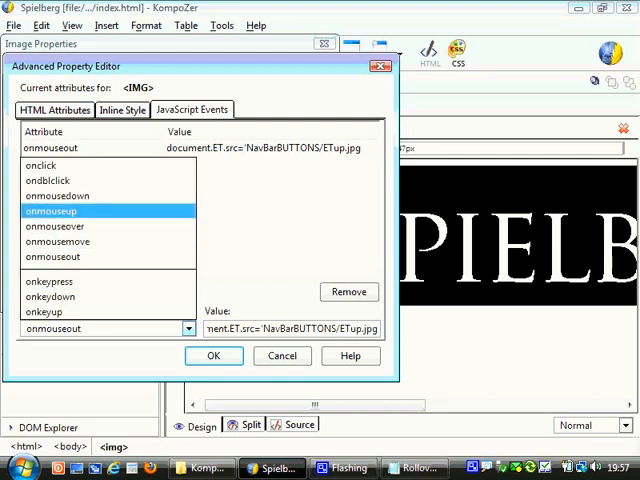
left_click(349, 291)
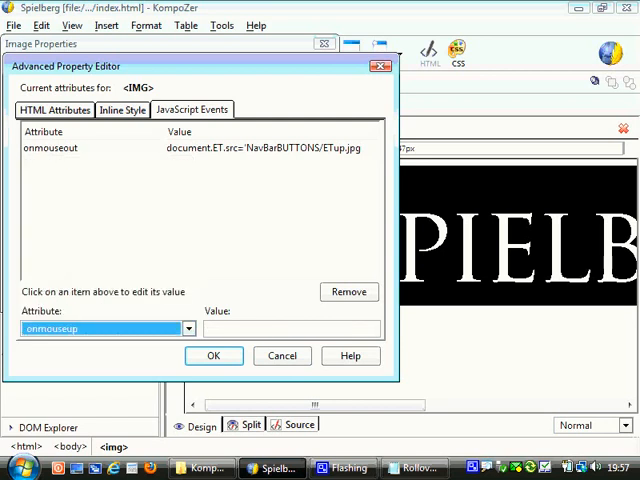
left_click(290, 328)
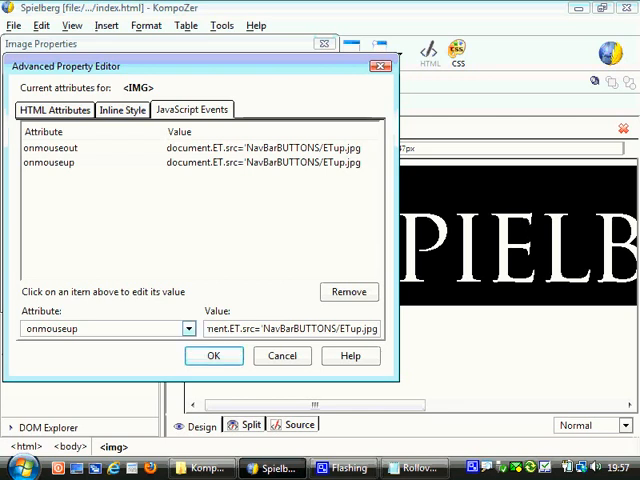
left_click(188, 328)
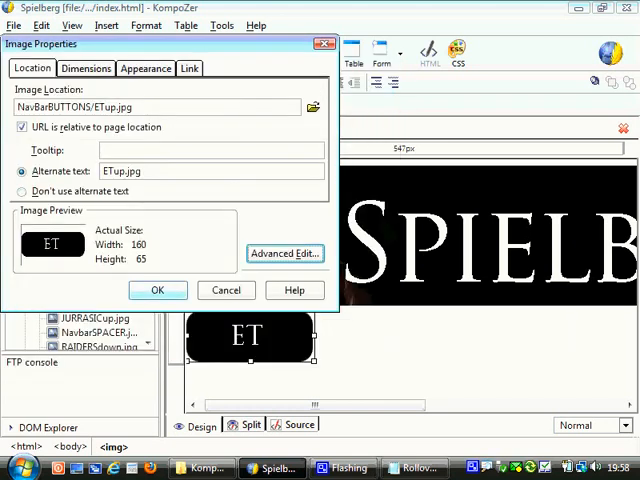
- Preview the Spielberg page in Internet Explorer with the Browse button
left_click(157, 290)
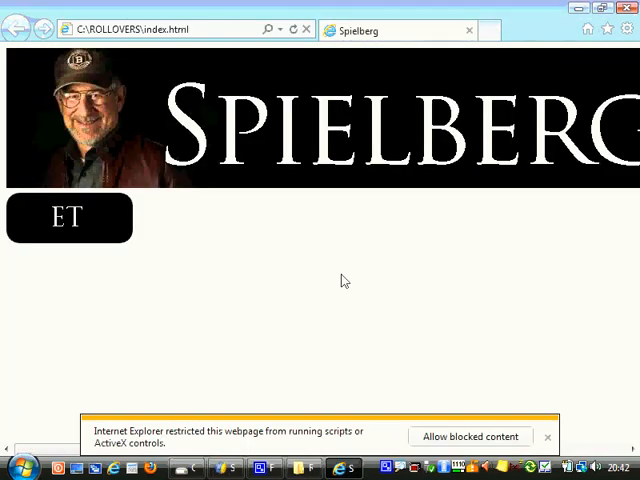
mouse_move(481, 374)
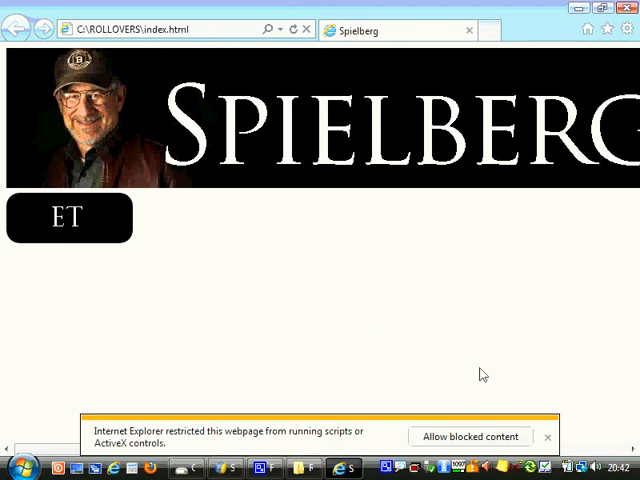
mouse_move(495, 424)
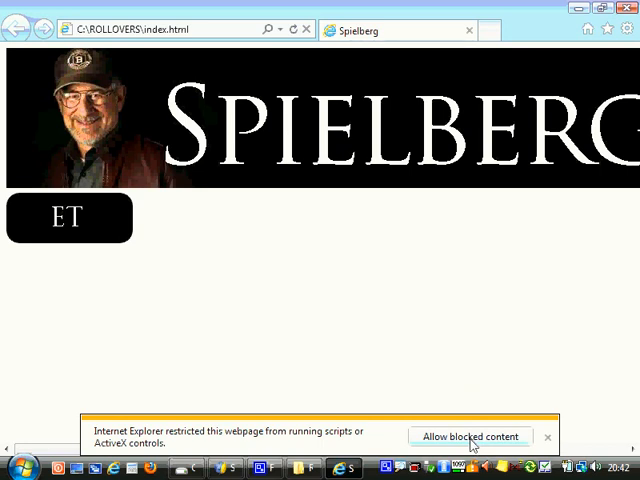
mouse_move(478, 441)
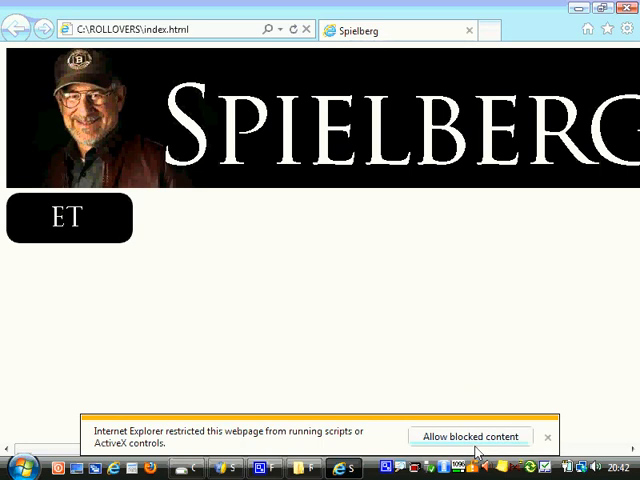
mouse_move(447, 414)
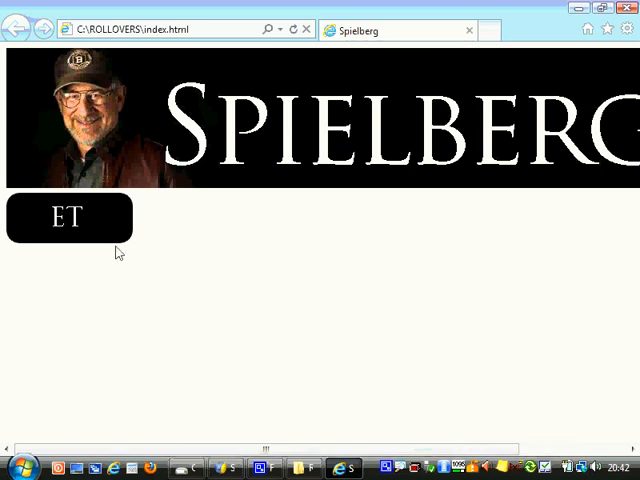
mouse_move(102, 253)
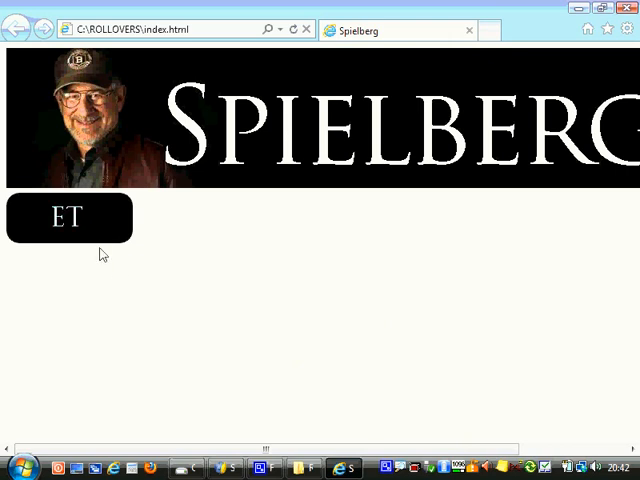
mouse_move(94, 227)
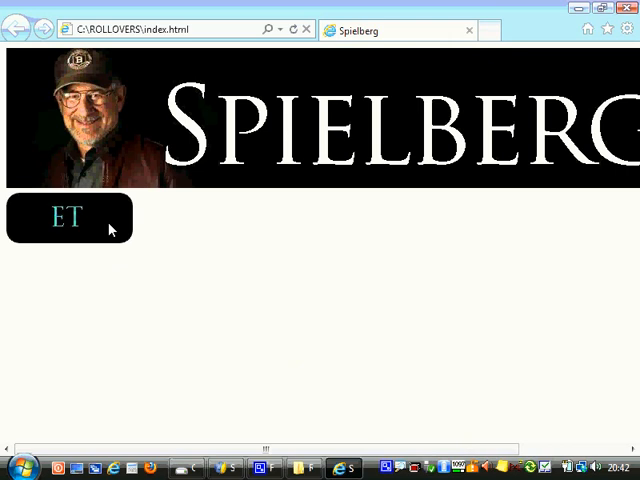
mouse_move(249, 426)
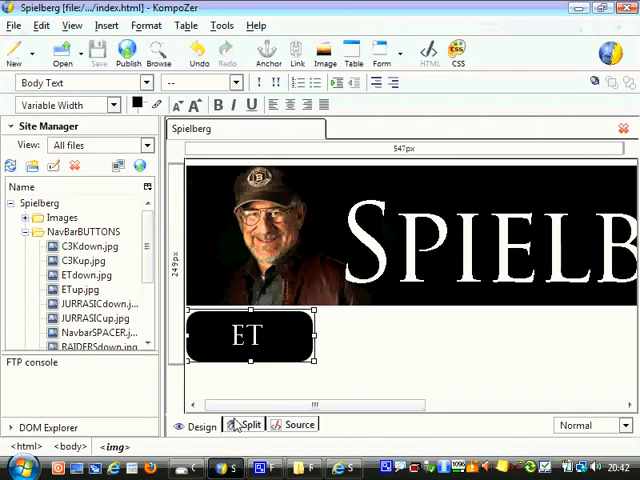
- Link the ET button image to et.html through Image and Link Properties
left_click(375, 355)
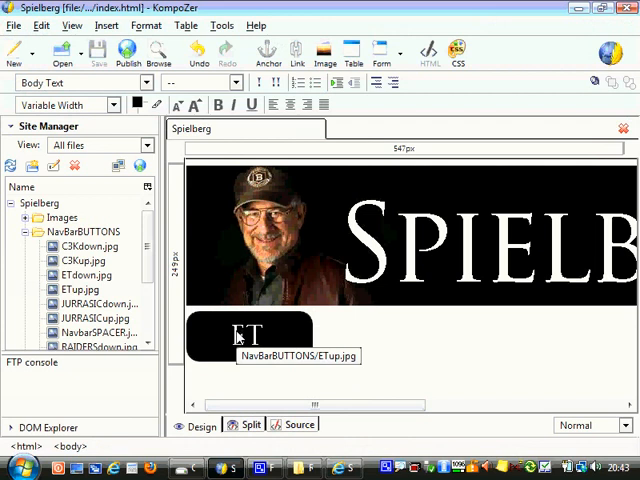
right_click(245, 338)
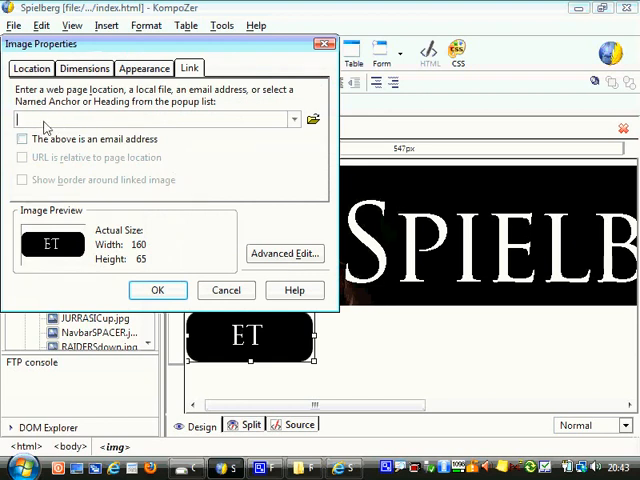
type("e")
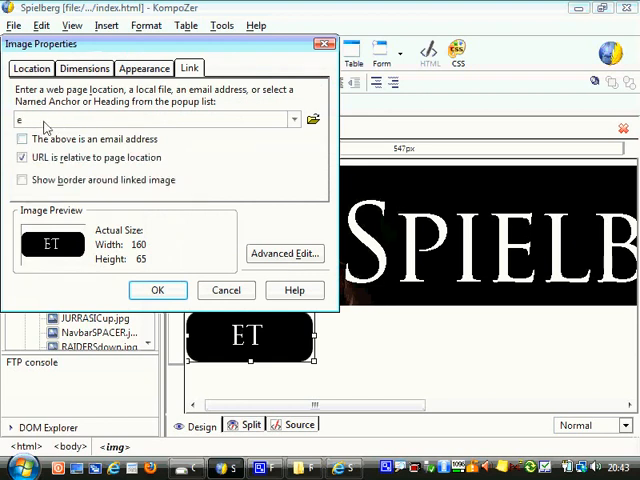
type("t.html")
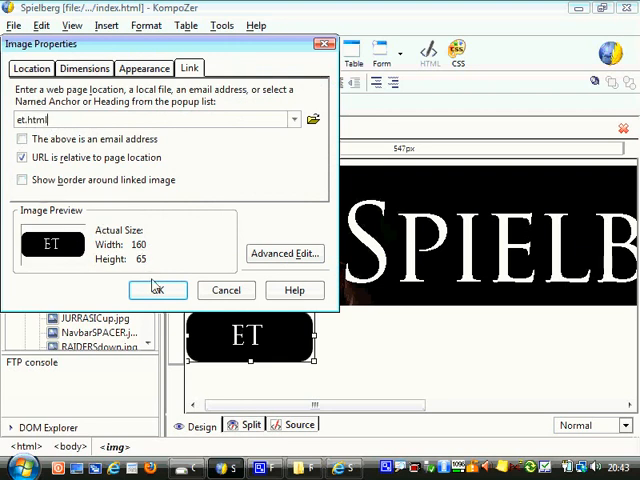
left_click(157, 290)
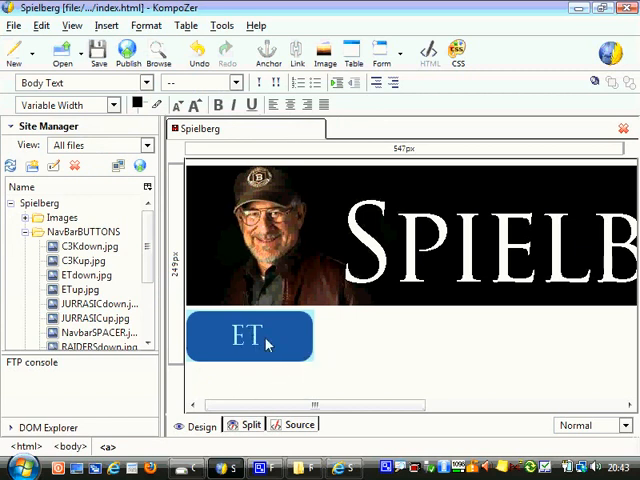
mouse_move(280, 336)
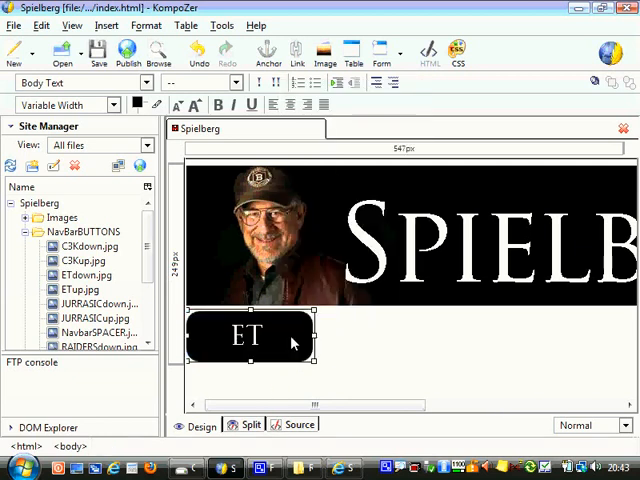
- Review the ET image's onmouseover, onmouseout and onmouseup events in Advanced Edit
right_click(248, 335)
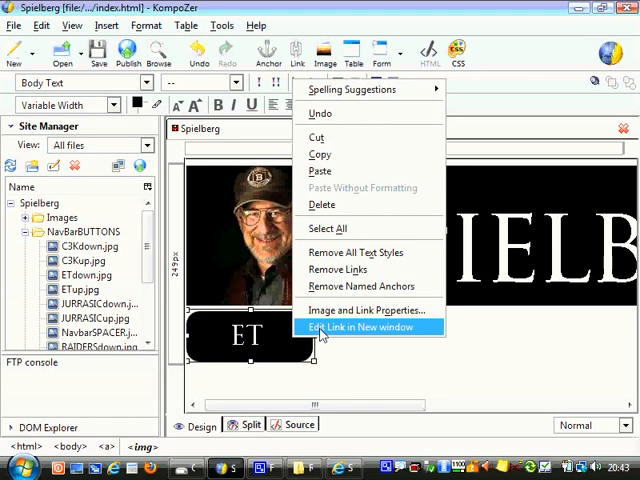
mouse_move(355, 331)
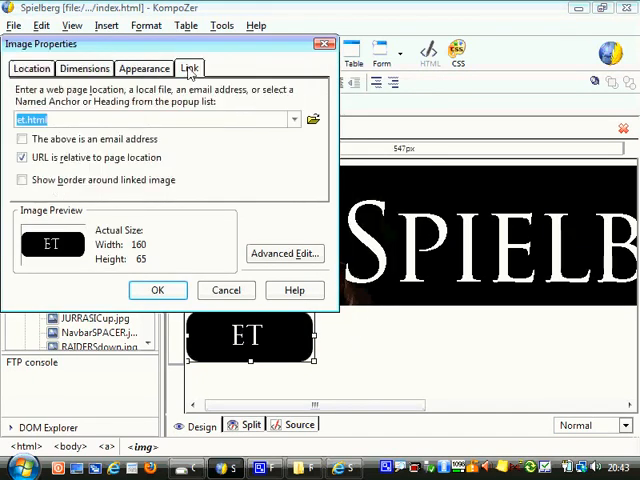
left_click(32, 68)
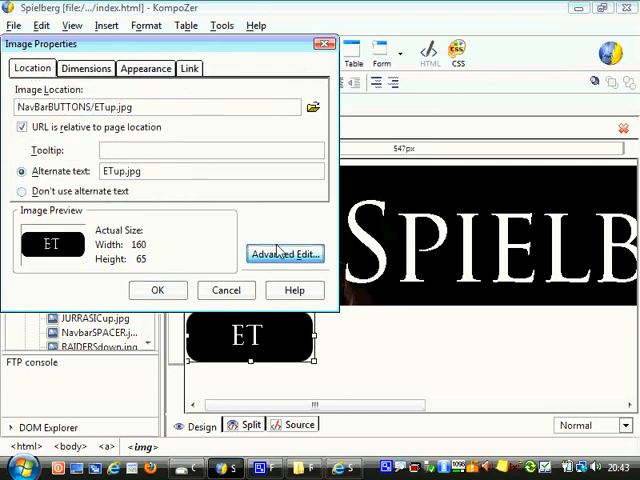
left_click(285, 253)
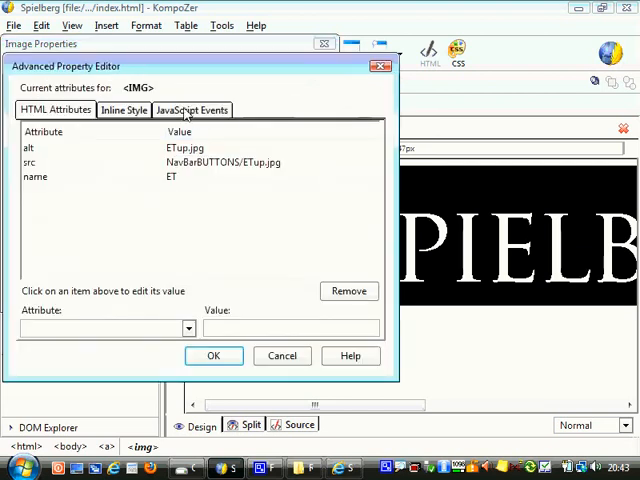
left_click(190, 110)
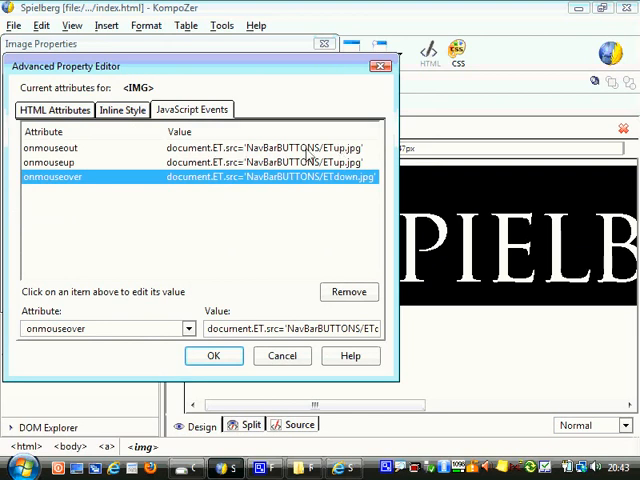
mouse_move(283, 181)
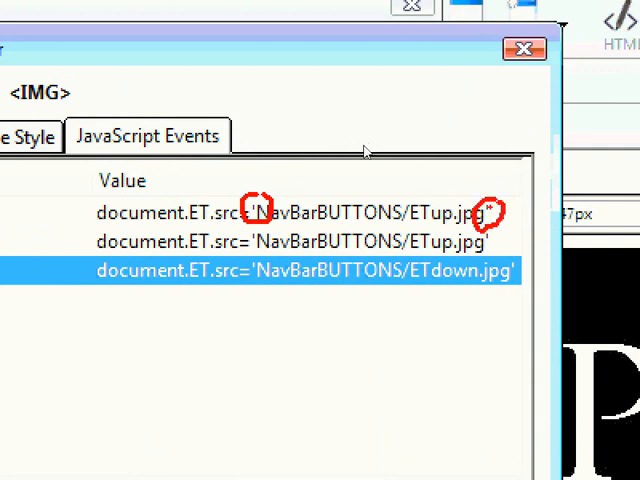
mouse_move(240, 165)
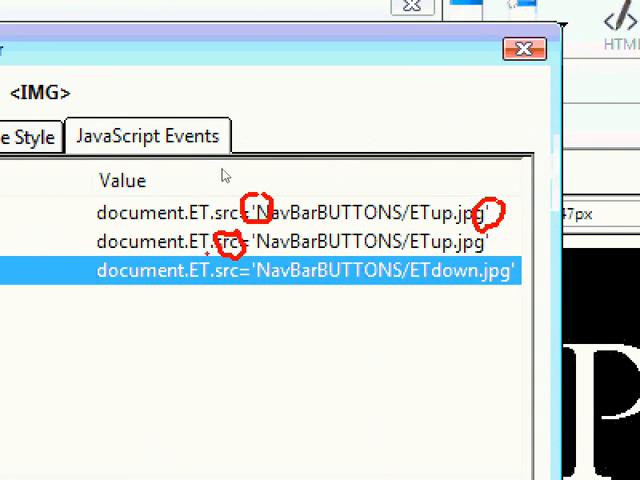
mouse_move(222, 165)
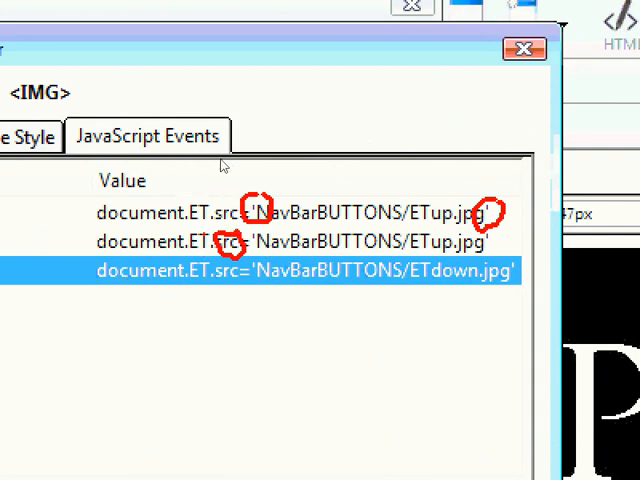
mouse_move(340, 160)
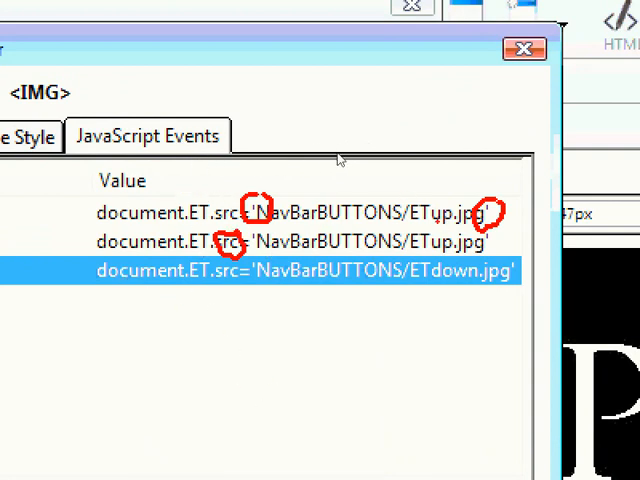
left_click(522, 49)
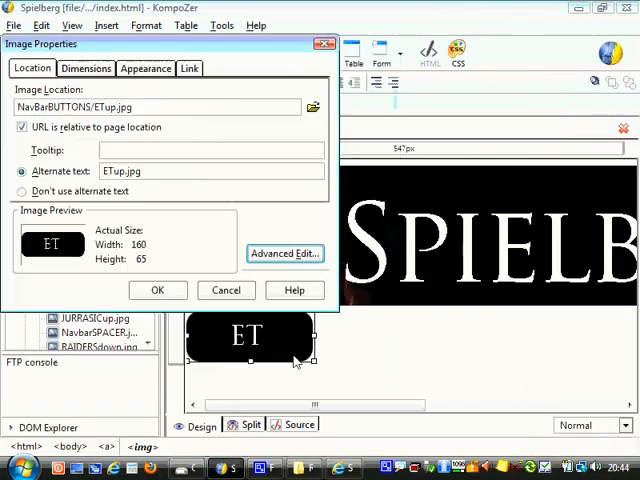
- Confirm the Image Properties dialog with OK, keeping the changes
left_click(157, 289)
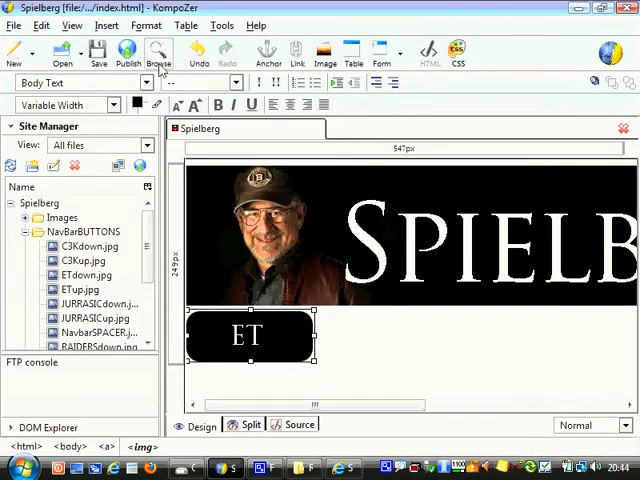
mouse_move(252, 266)
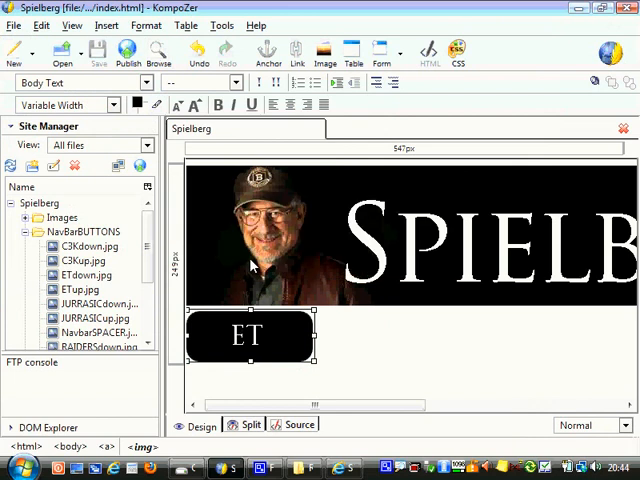